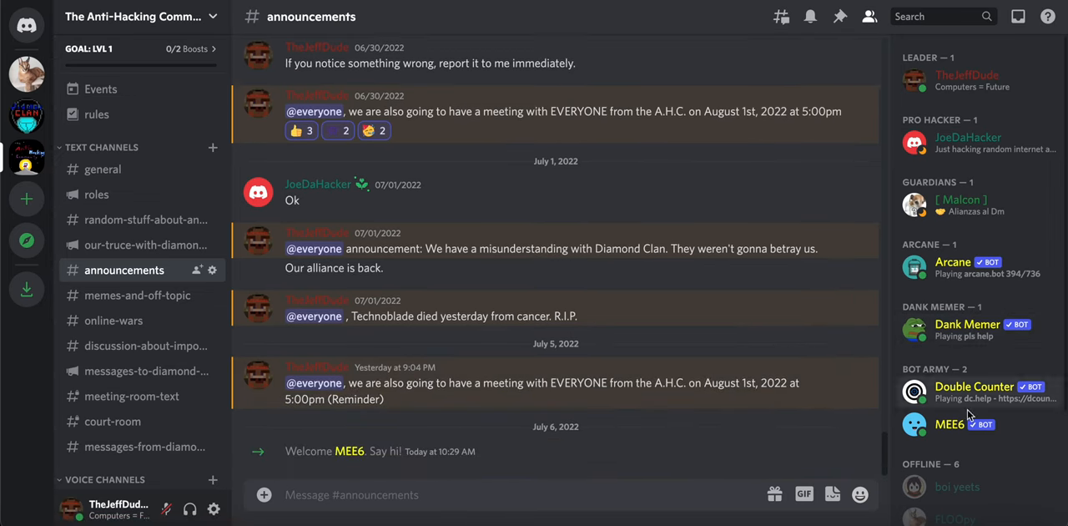
pyautogui.moveTo(154, 376)
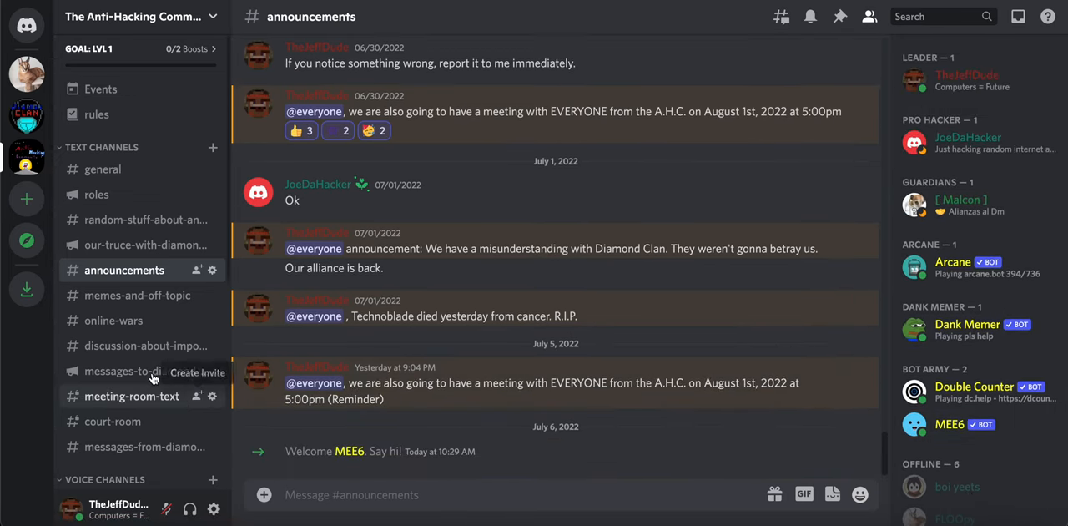
pyautogui.moveTo(130, 396)
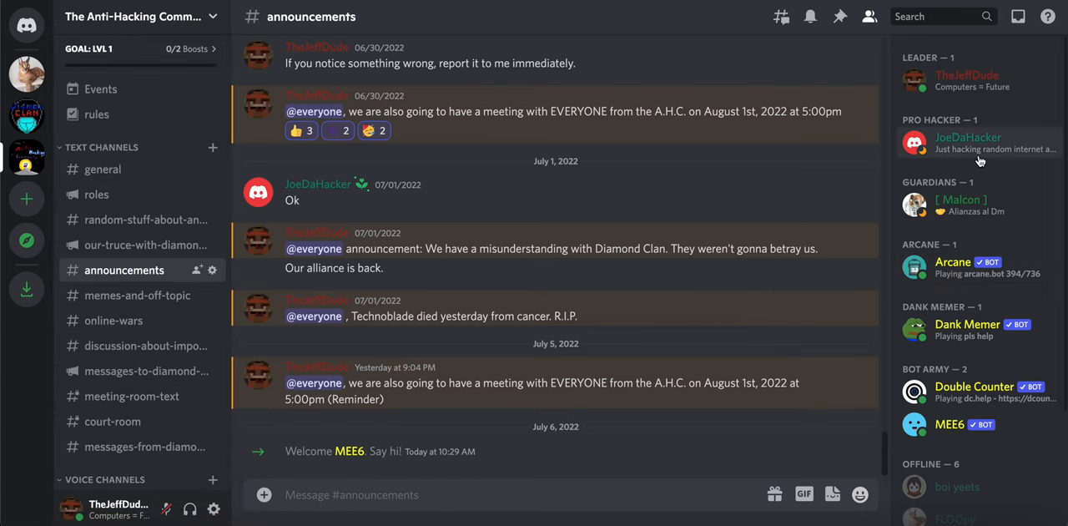
# - View Mr. Weird's member profile and roles in the member list
pyautogui.scroll(-3)
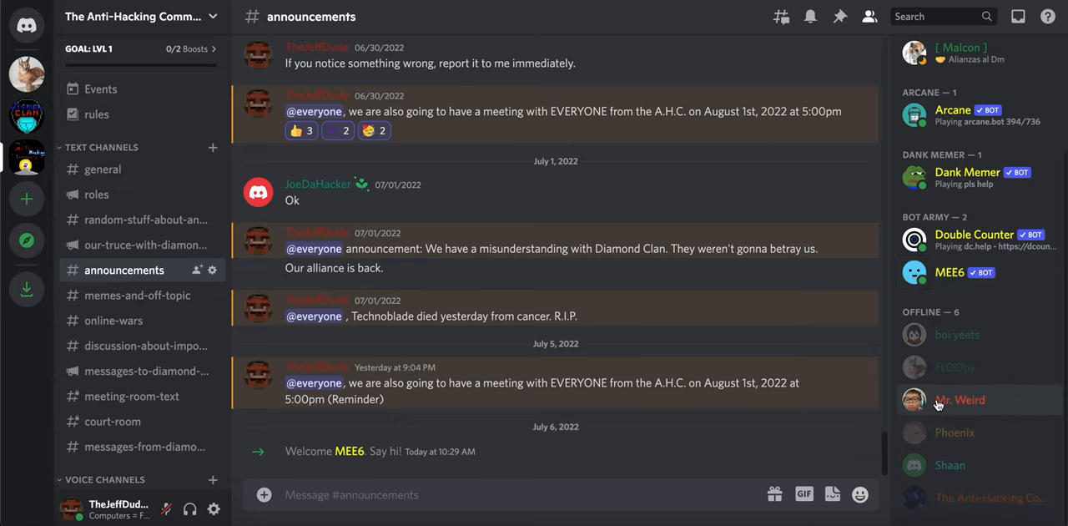
pyautogui.click(960, 400)
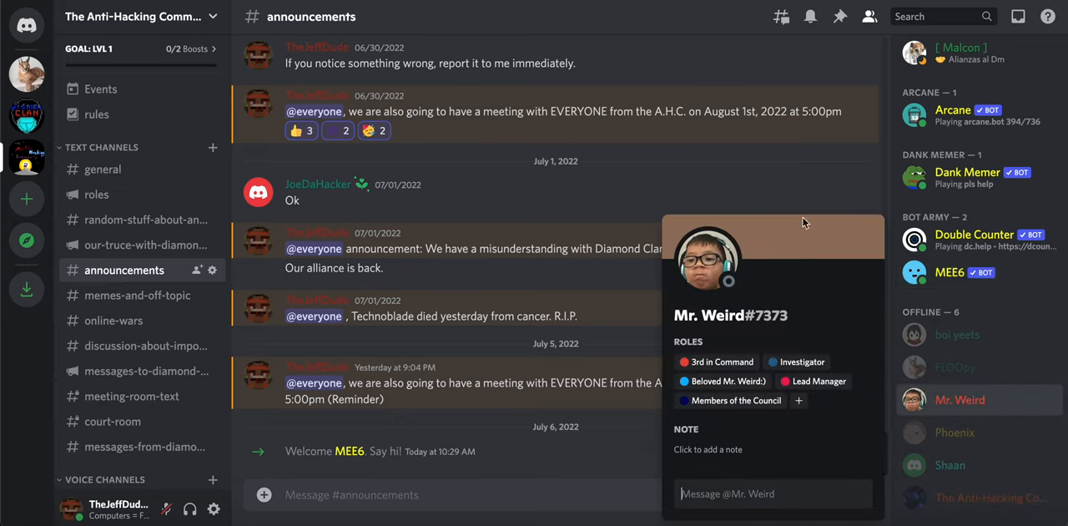
pyautogui.moveTo(726, 351)
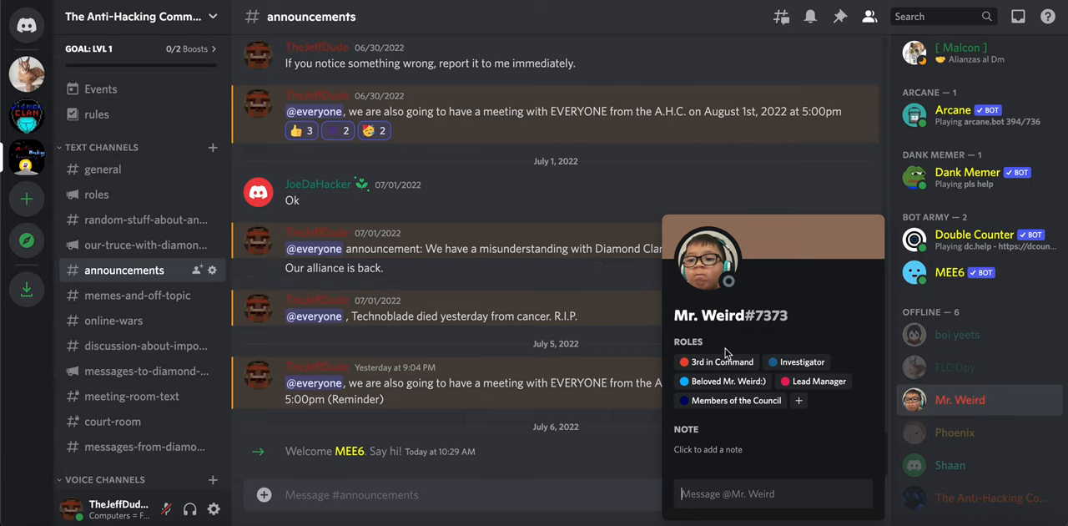
pyautogui.moveTo(4, 398)
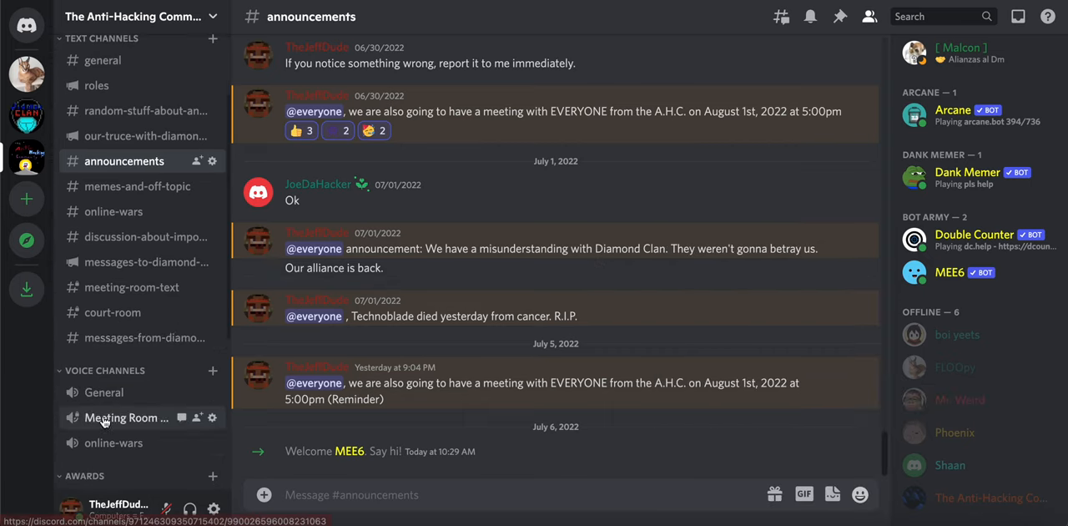
pyautogui.scroll(-3)
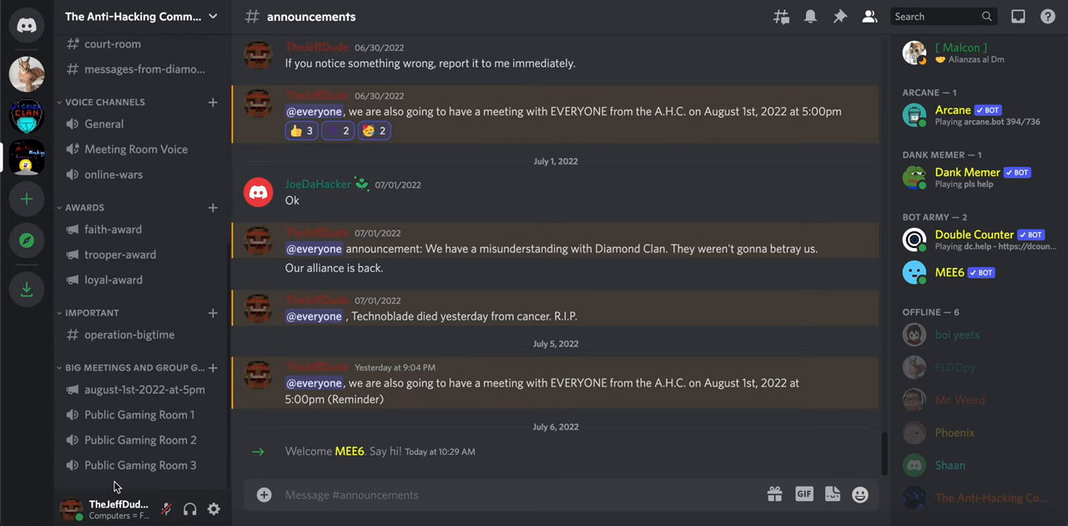
# - Look at #operation-bigtime, then switch to the #august-1st-2022-at-5pm meeting channel
pyautogui.click(130, 334)
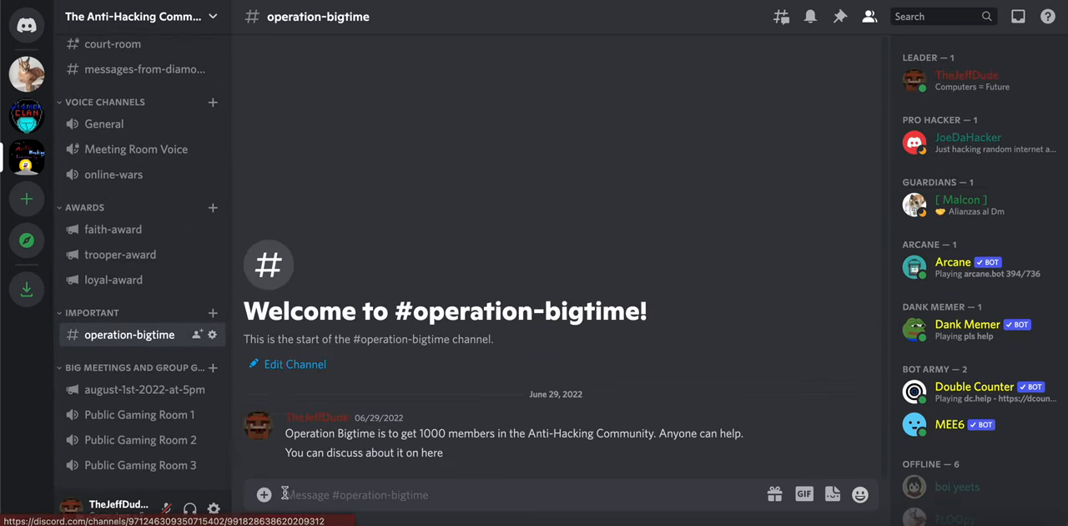
pyautogui.click(144, 389)
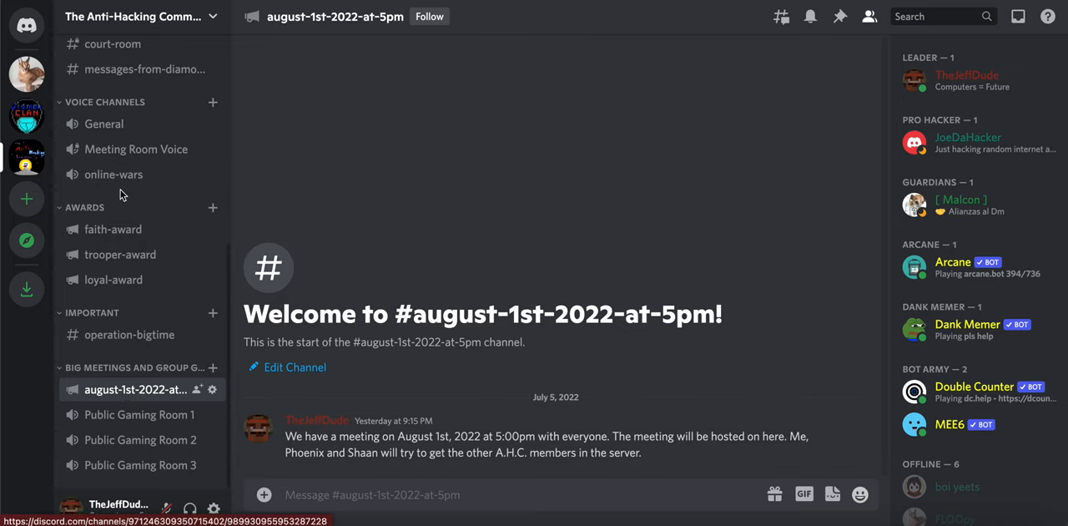
# - Return to the #announcements channel with the August 1st meeting reminder
pyautogui.scroll(3)
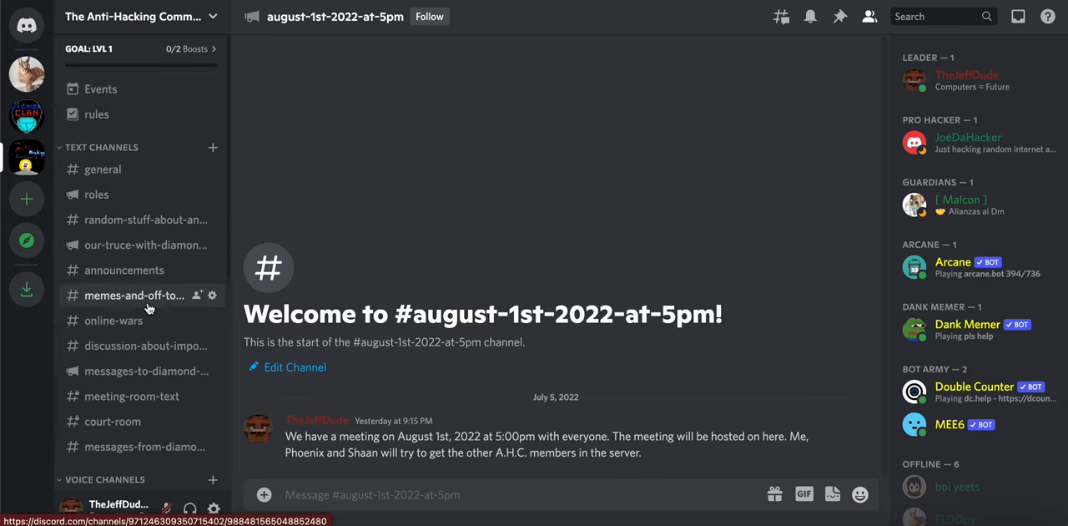
pyautogui.scroll(-3)
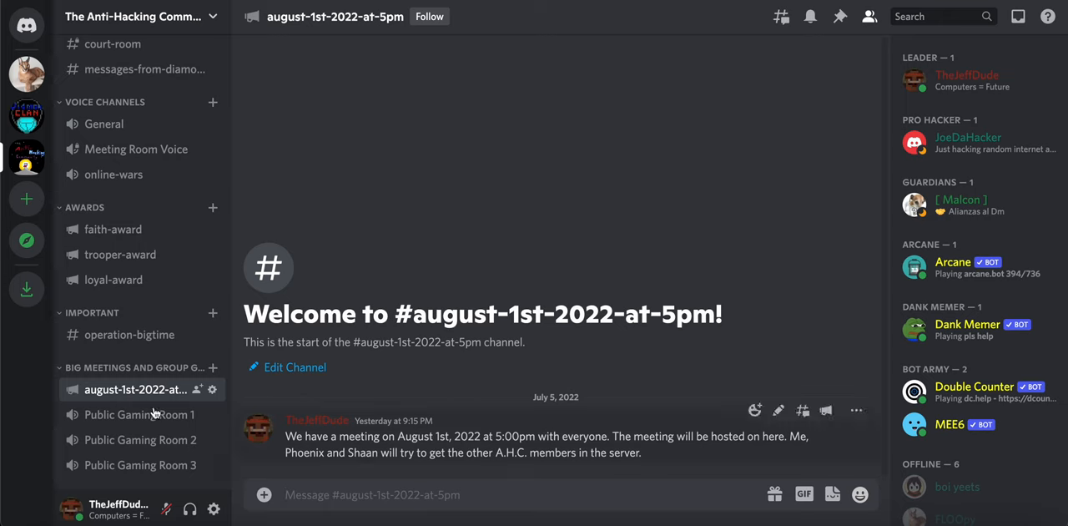
pyautogui.scroll(3)
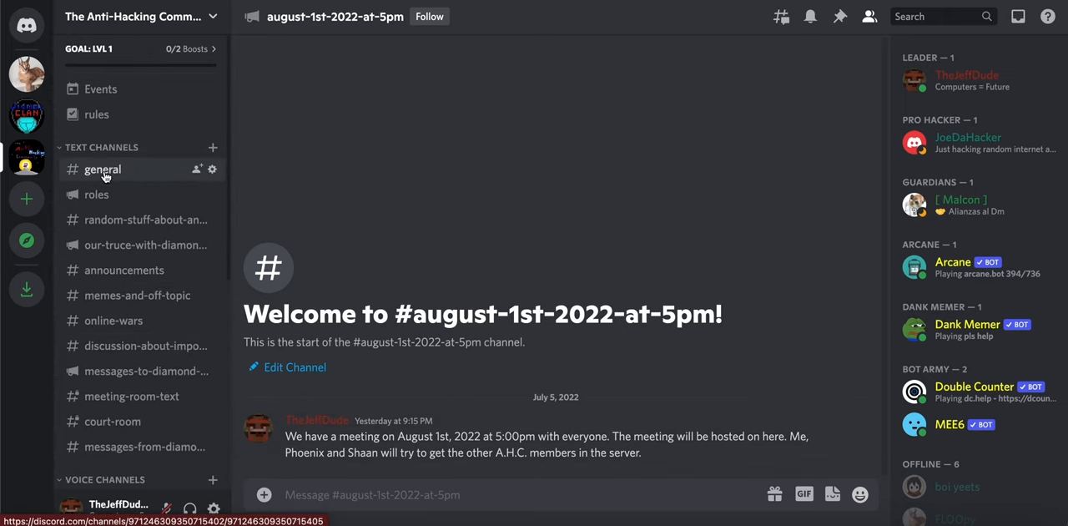
pyautogui.moveTo(140, 181)
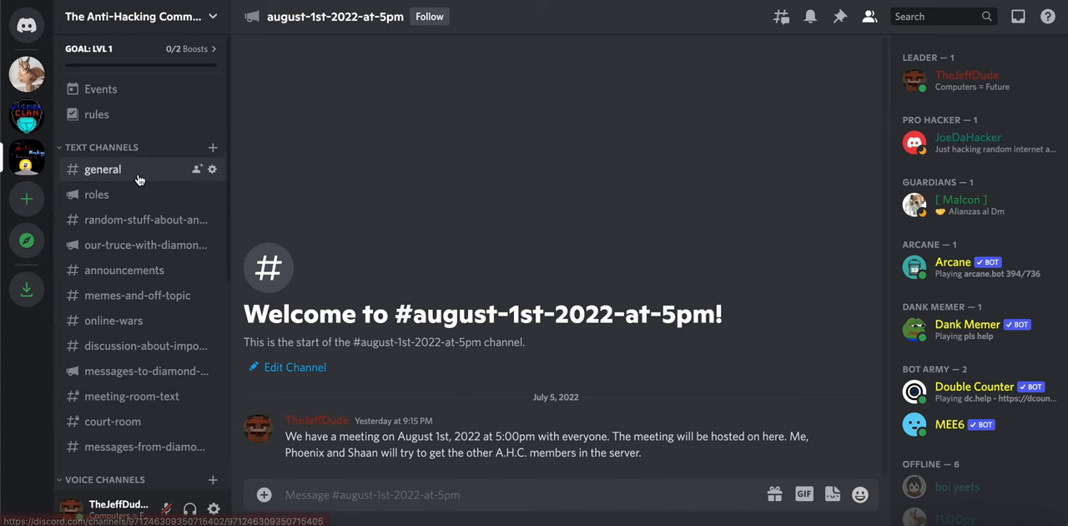
pyautogui.click(124, 271)
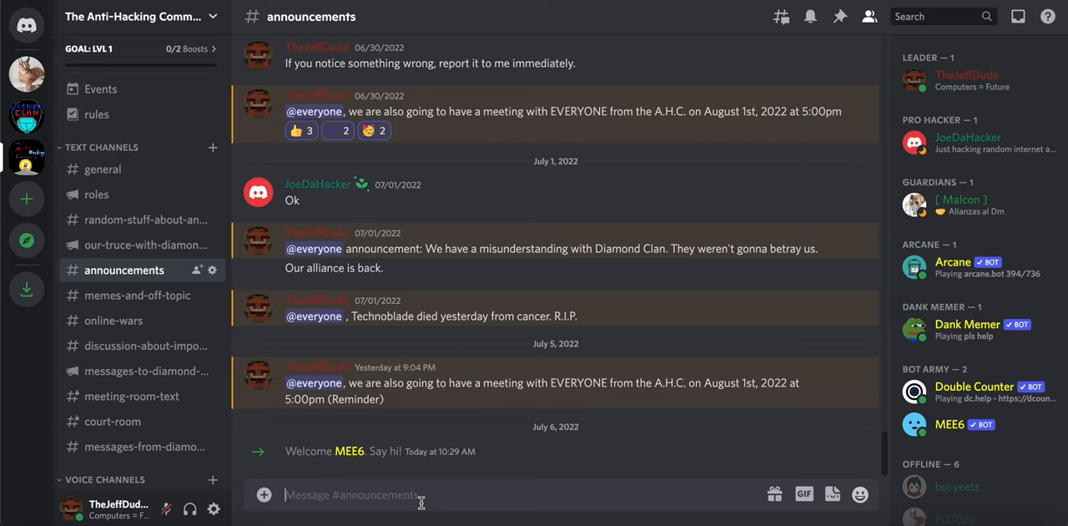
pyautogui.scroll(-3)
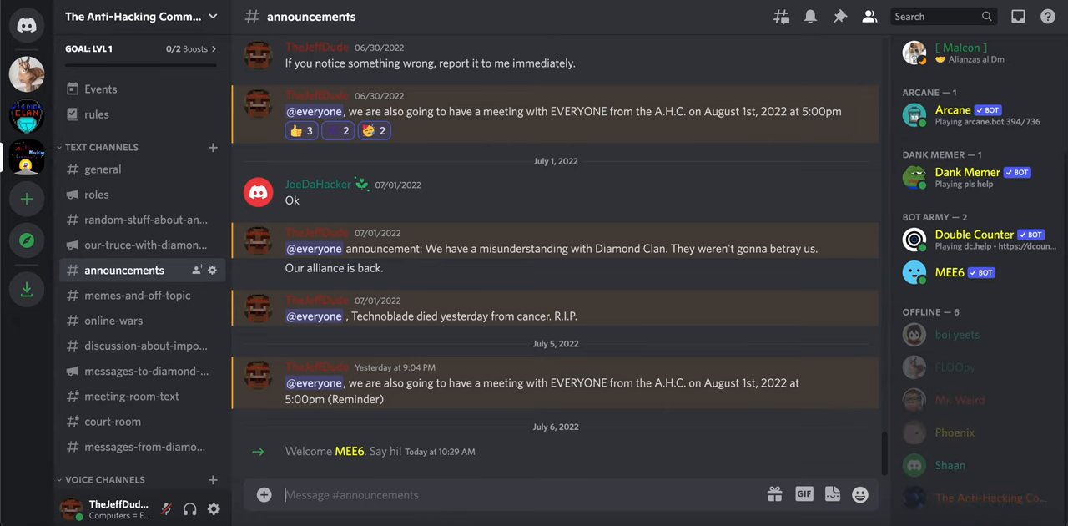
pyautogui.scroll(3)
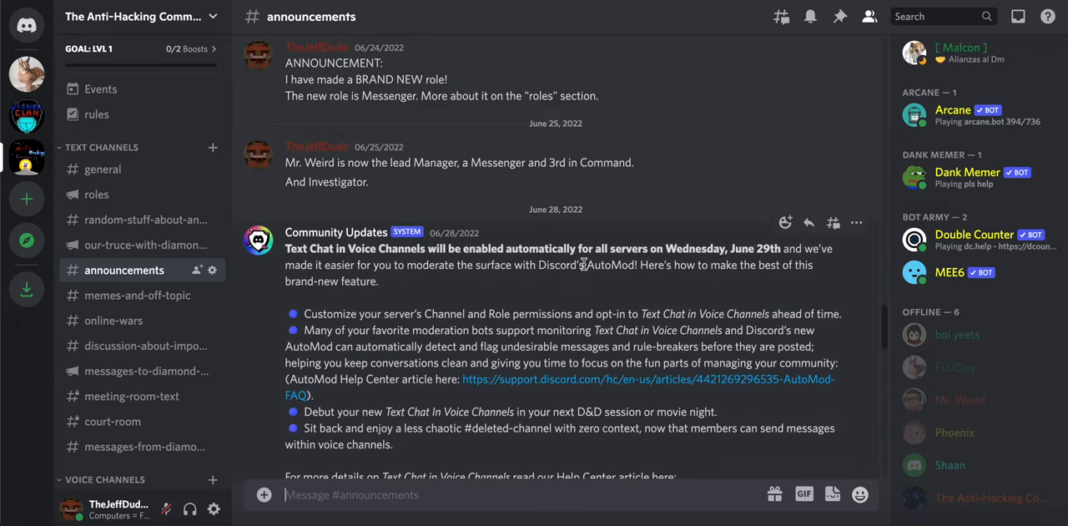
pyautogui.scroll(-3)
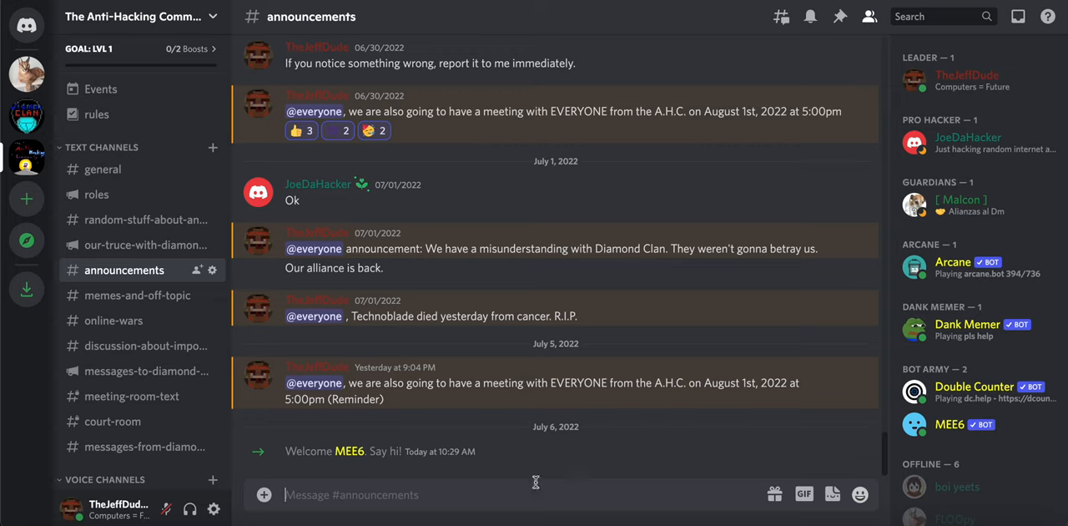
pyautogui.moveTo(337, 282)
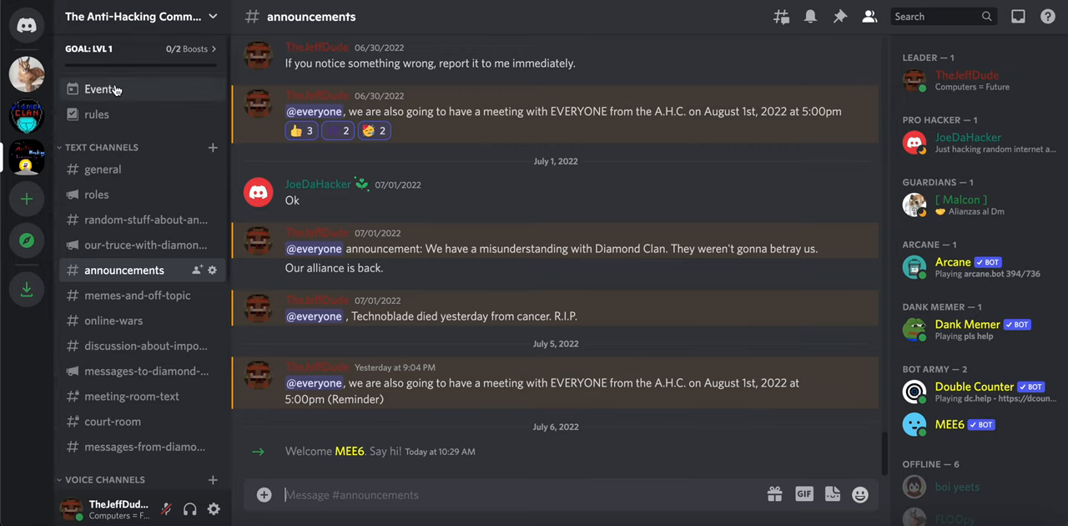
pyautogui.moveTo(101, 90)
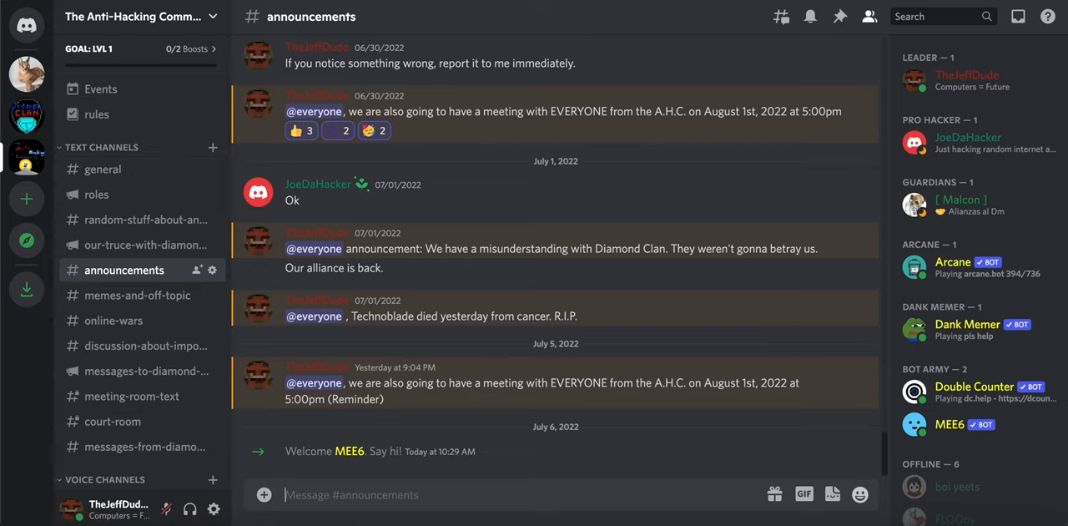